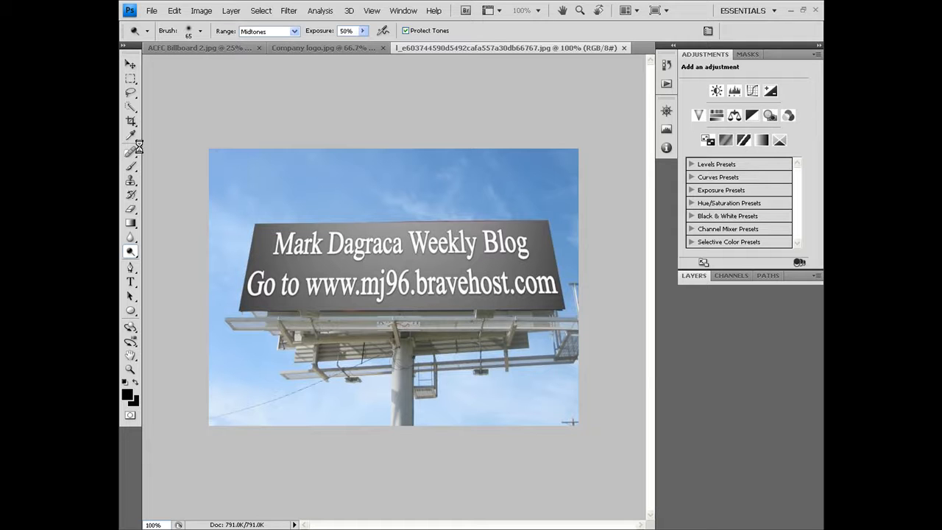
mouse_move(300, 57)
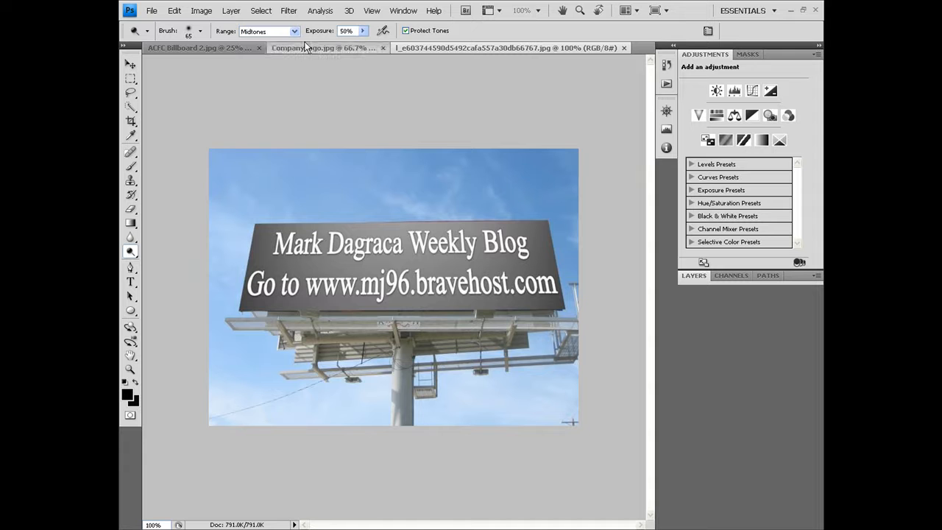
Switch to the Company logo.jpg document showing the white MD monogram
left_click(324, 47)
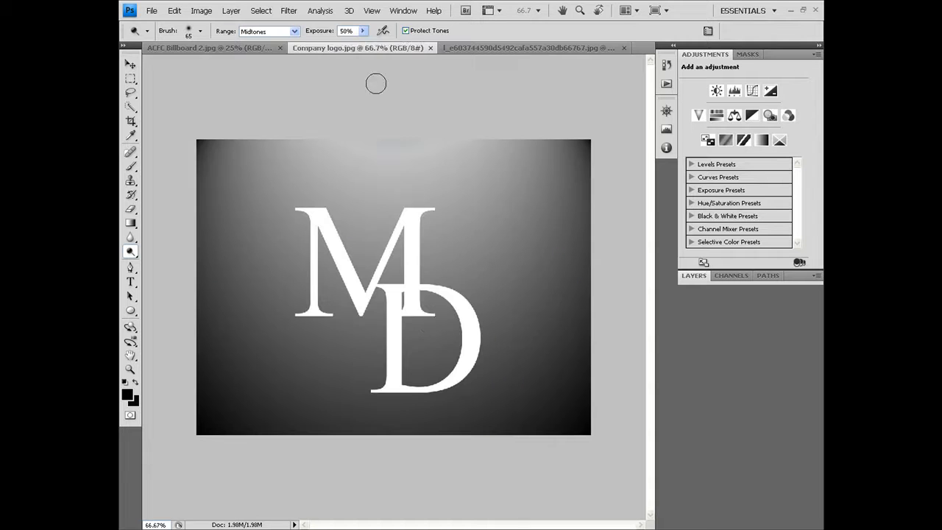
mouse_move(427, 322)
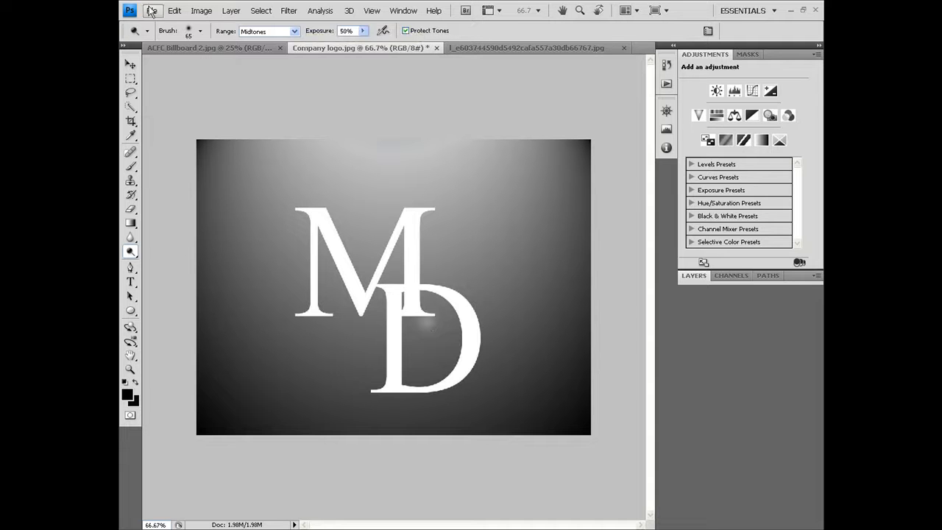
Copy the whole MD logo and paste it into ACFC Billboard 2.jpg as a new layer
left_click(213, 48)
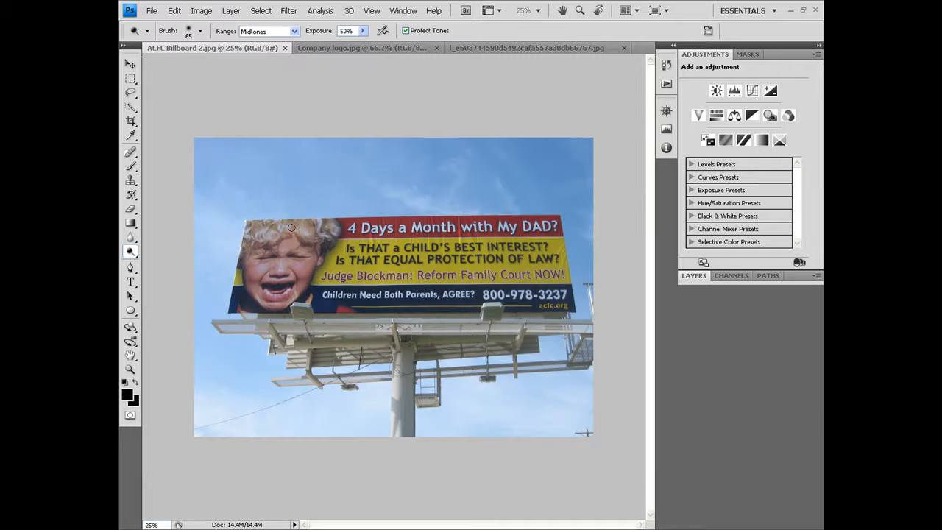
mouse_move(280, 196)
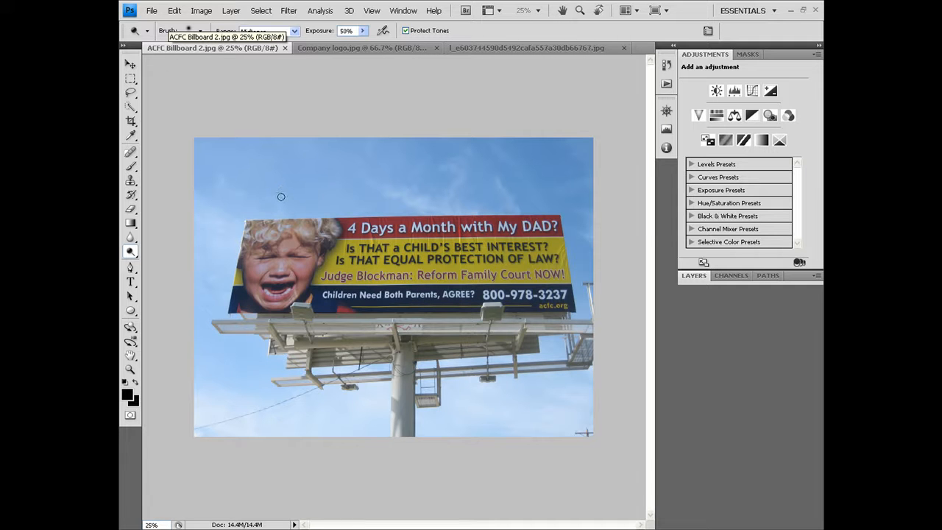
mouse_move(204, 300)
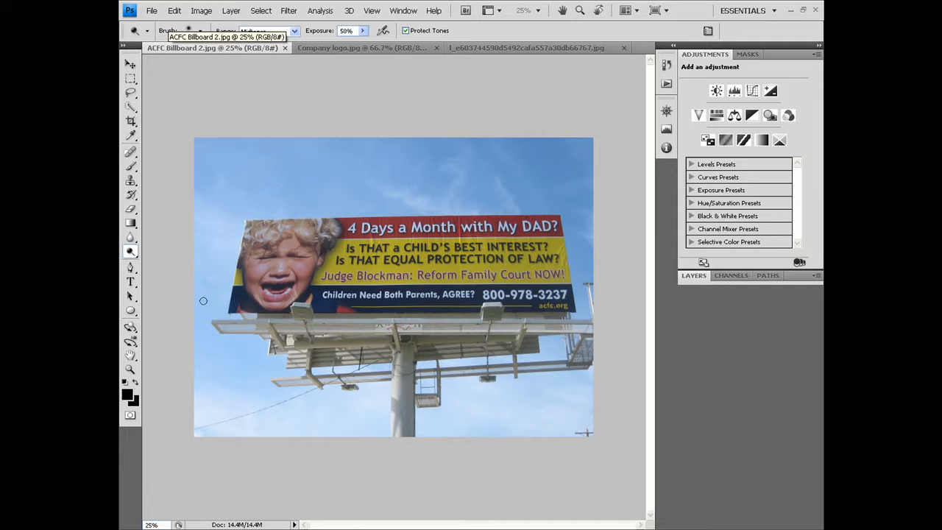
mouse_move(320, 6)
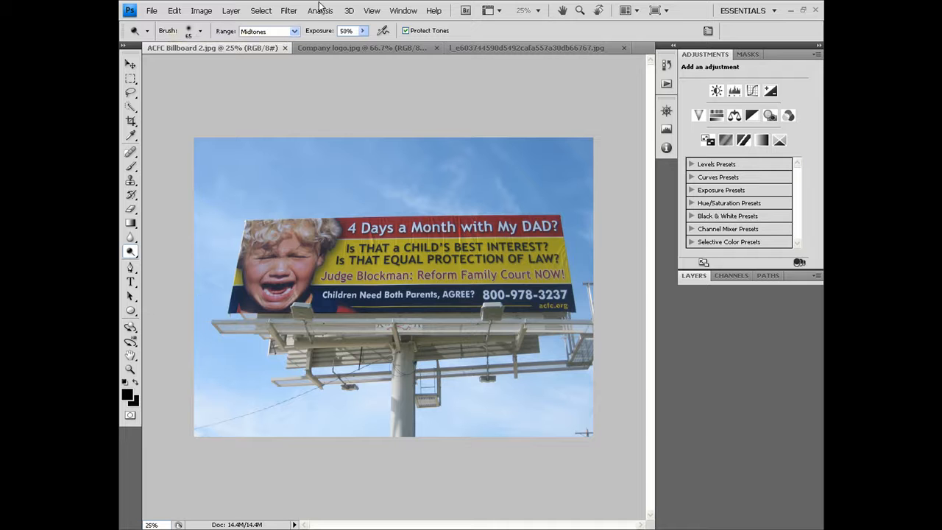
left_click(346, 48)
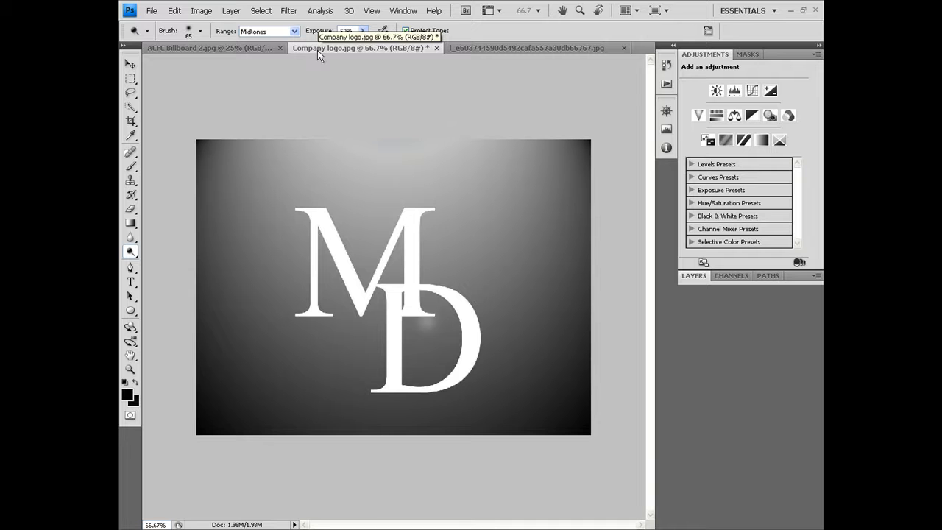
key("ctrl+a")
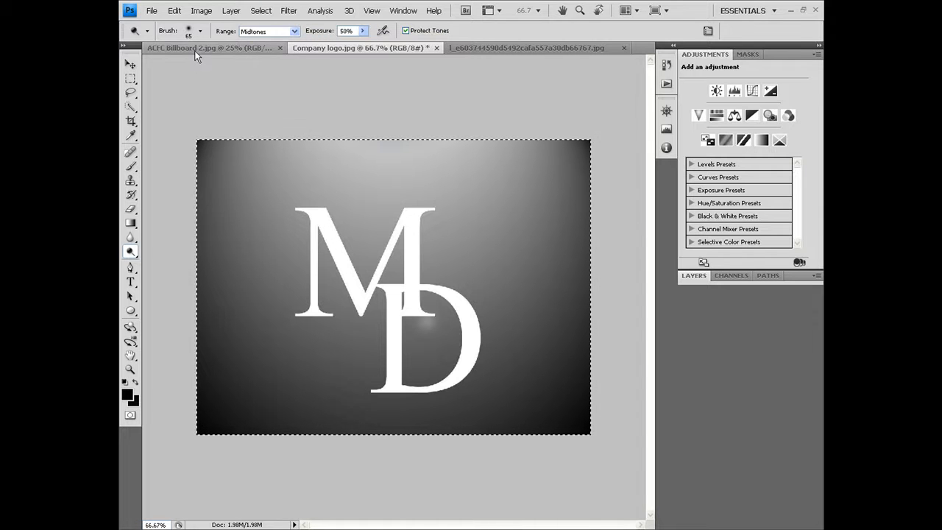
left_click(210, 47)
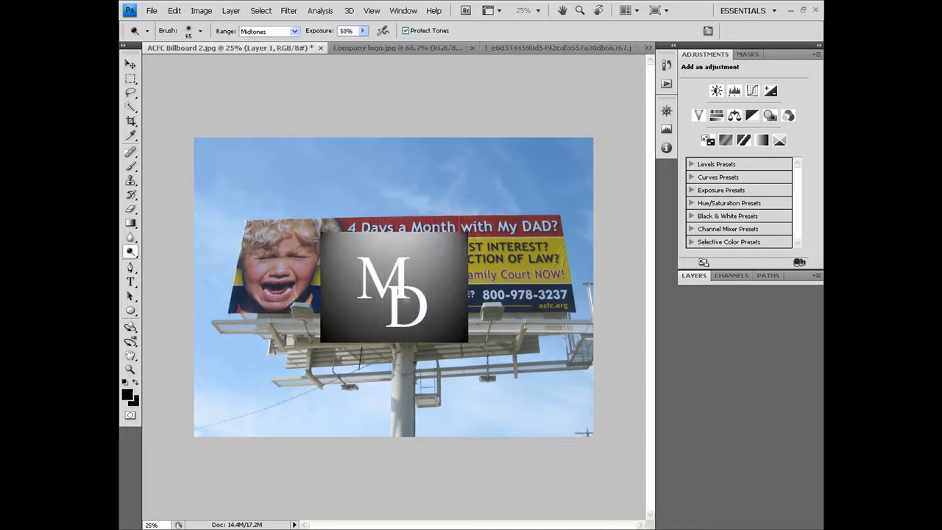
Free Transform the pasted logo, stretching it wide across the billboard face
left_click(174, 10)
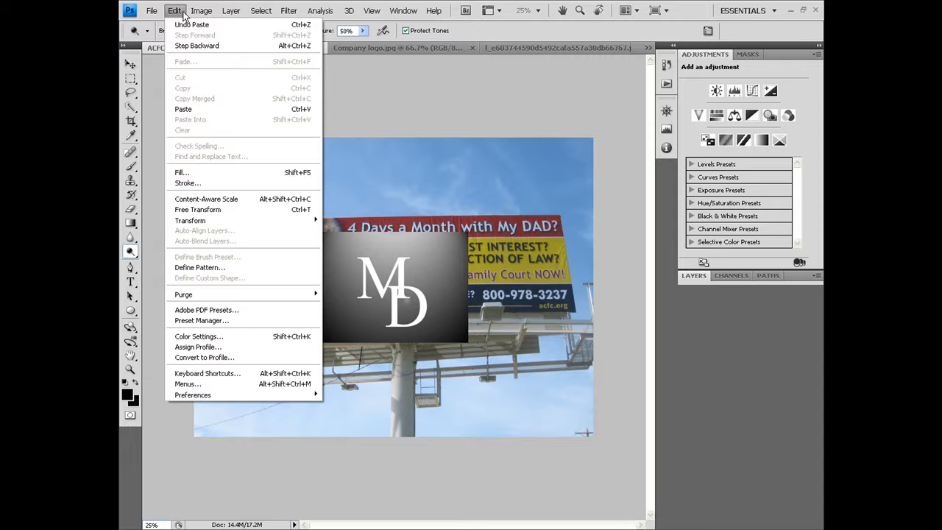
mouse_move(197, 209)
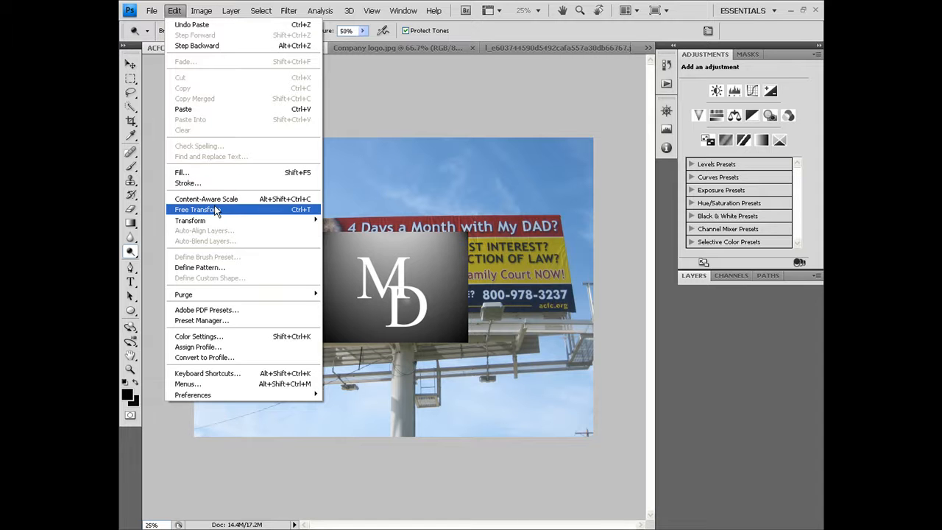
left_click(194, 209)
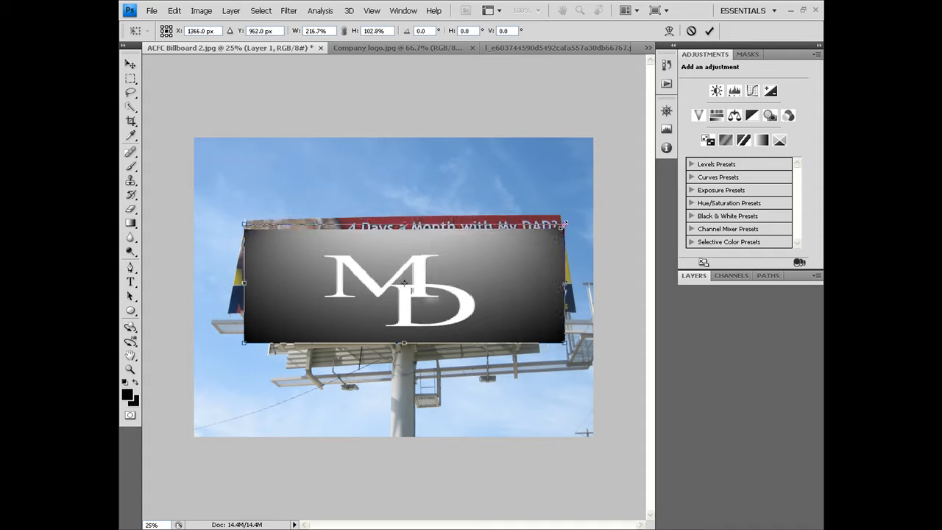
left_click_drag(403, 225, 404, 216)
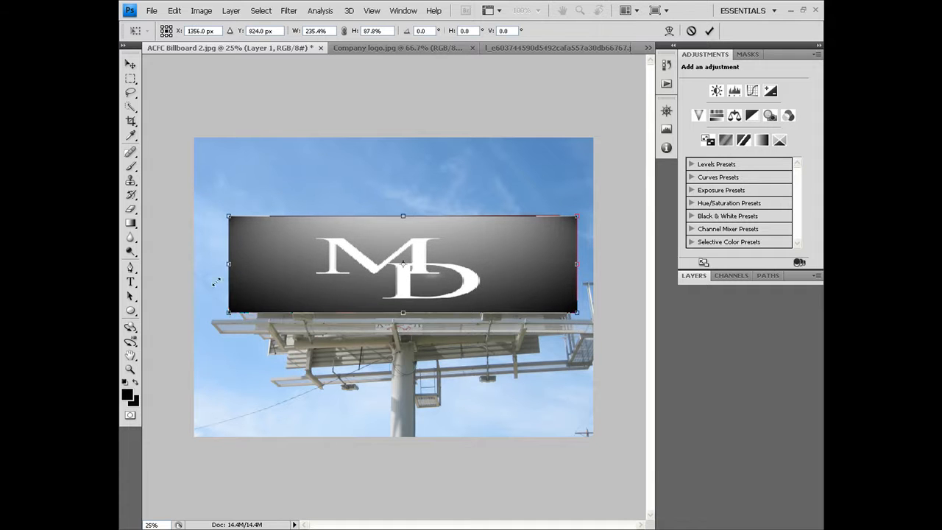
left_click(174, 10)
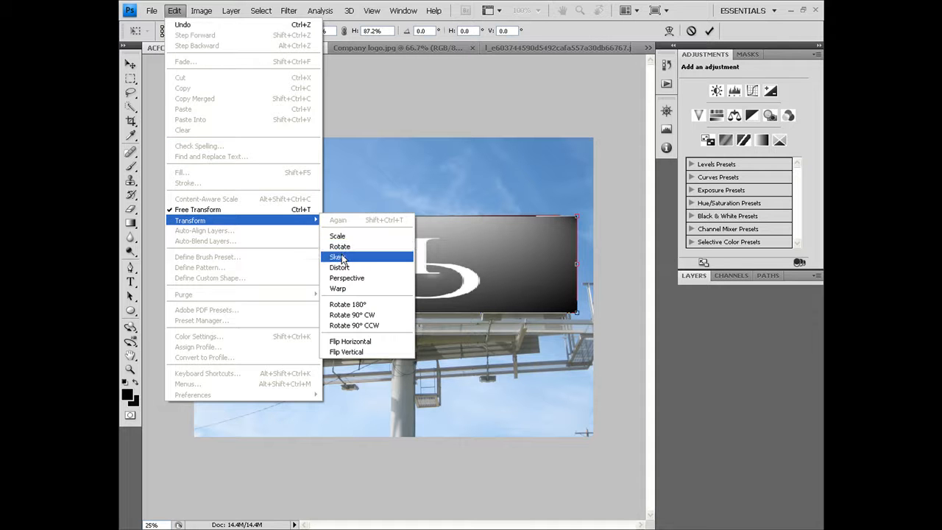
Skew the logo by dragging its top-left corner to match the sign's angled left edge
left_click(338, 256)
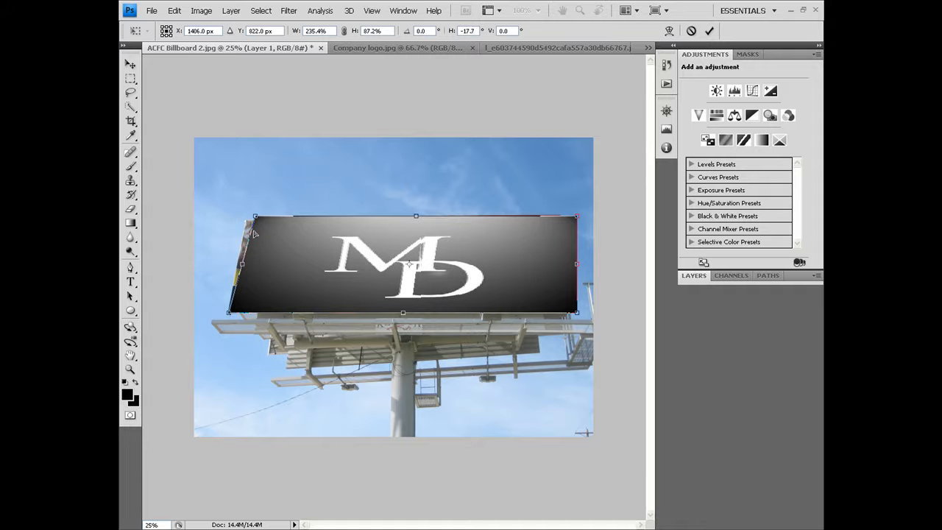
left_click_drag(255, 215, 248, 216)
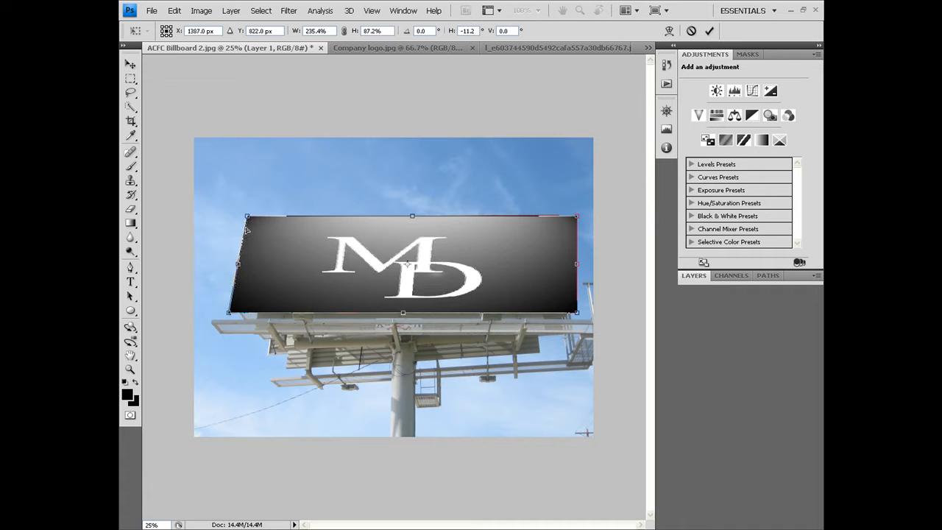
left_click_drag(248, 216, 254, 218)
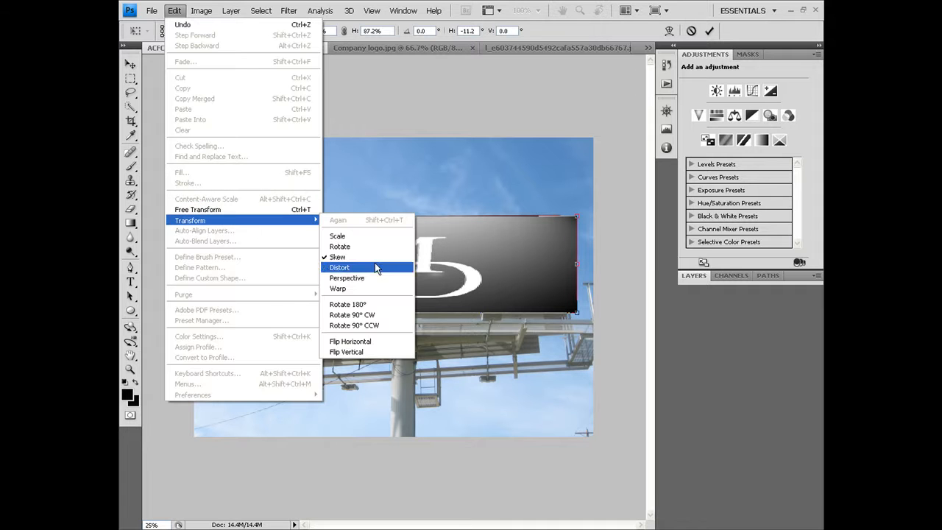
Distort the logo, dragging its corners and top edge onto the billboard's corners
left_click(340, 267)
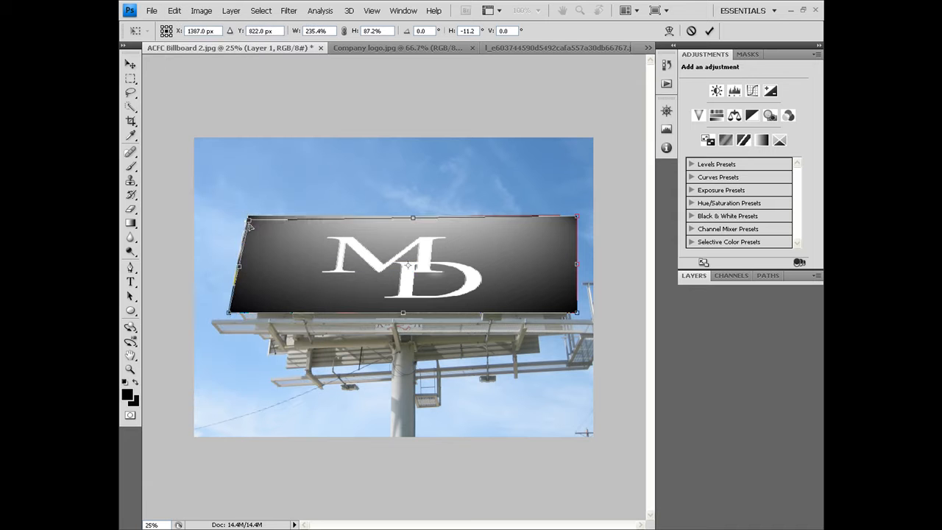
left_click_drag(249, 222, 248, 220)
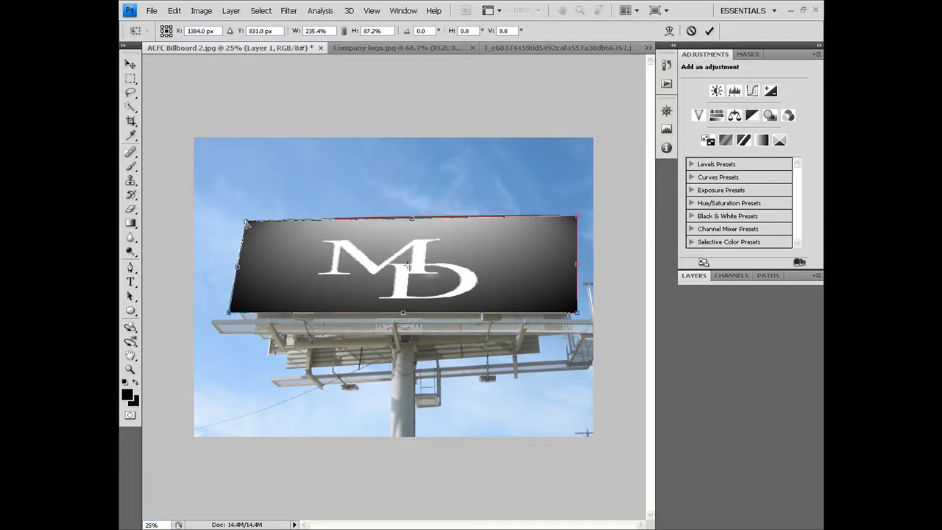
mouse_move(577, 219)
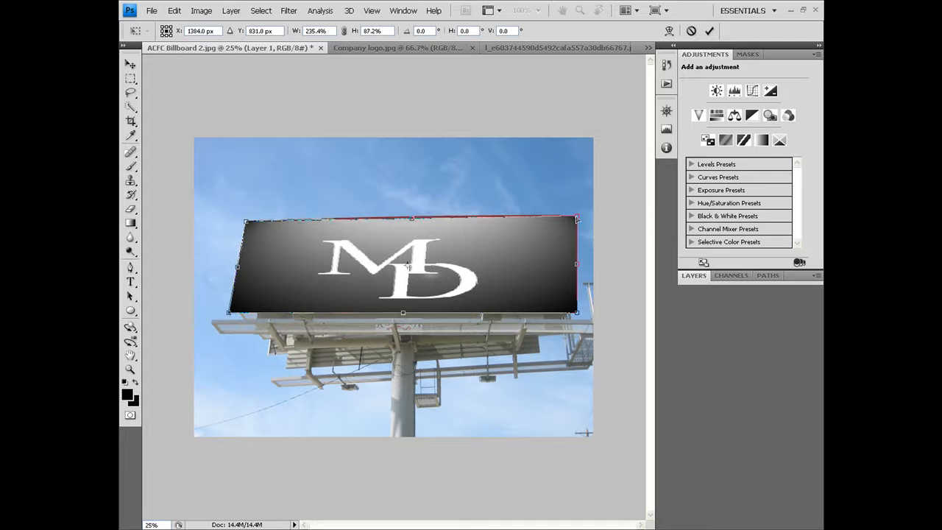
left_click_drag(576, 219, 559, 215)
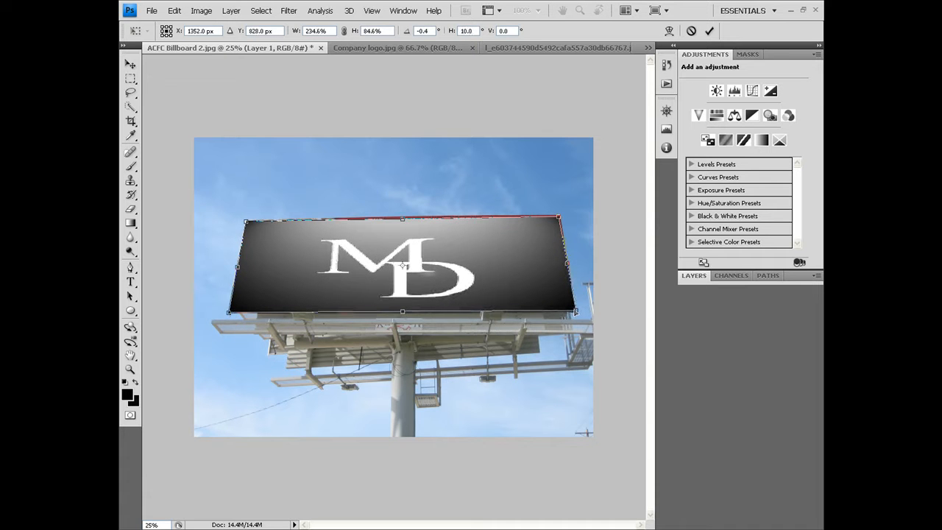
left_click_drag(549, 217, 561, 219)
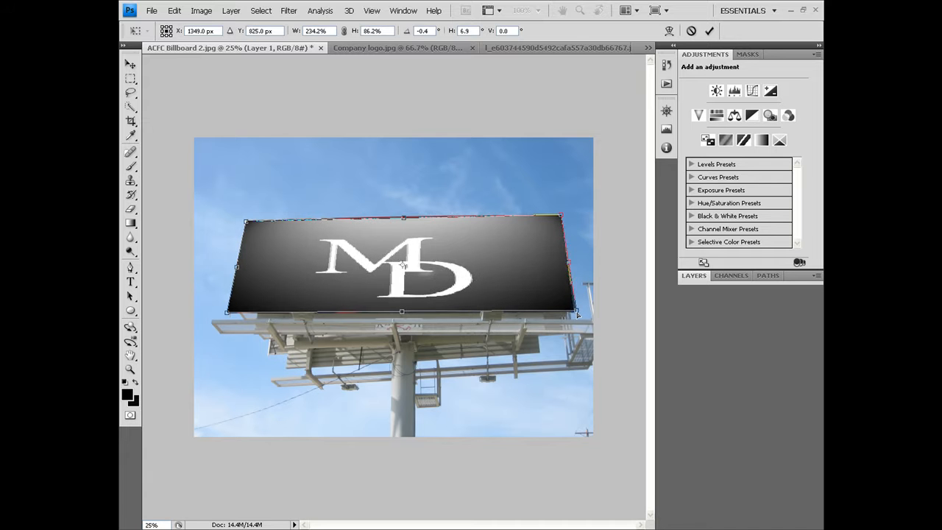
left_click_drag(575, 311, 577, 311)
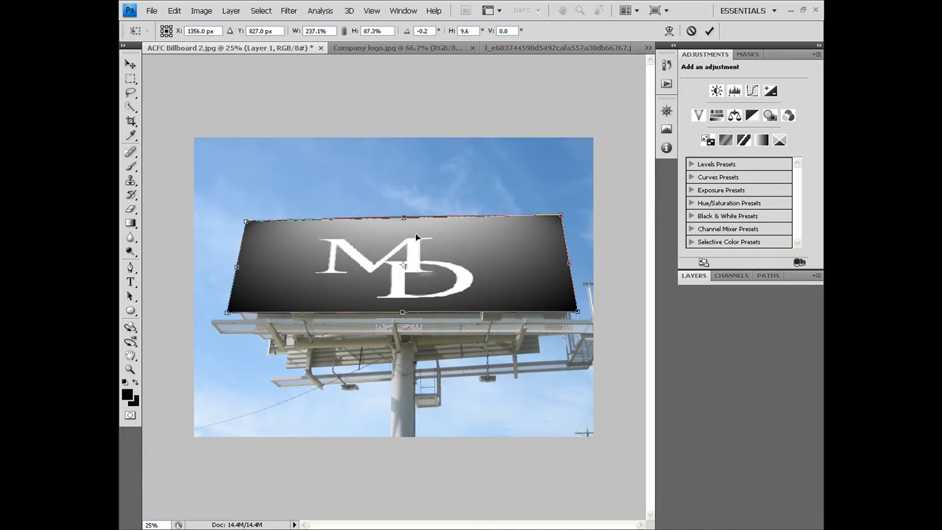
left_click_drag(403, 217, 403, 218)
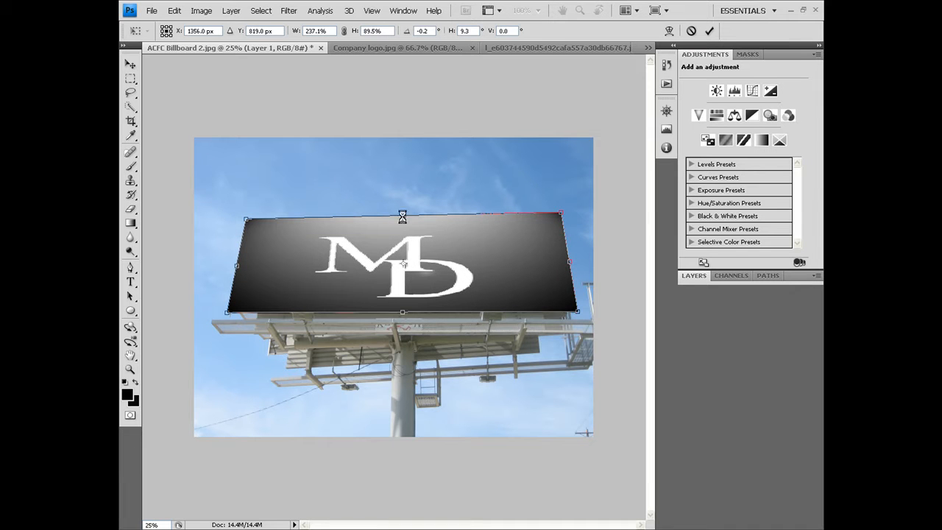
mouse_move(248, 304)
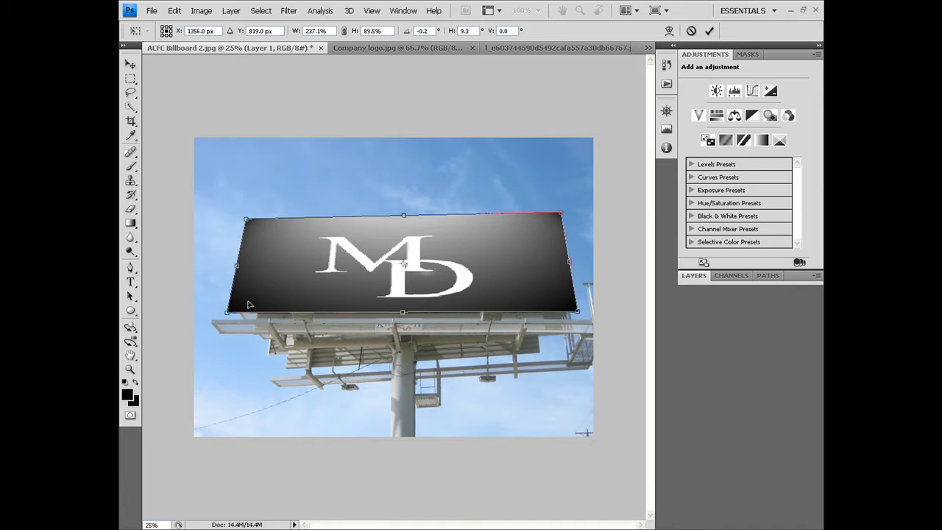
left_click(174, 10)
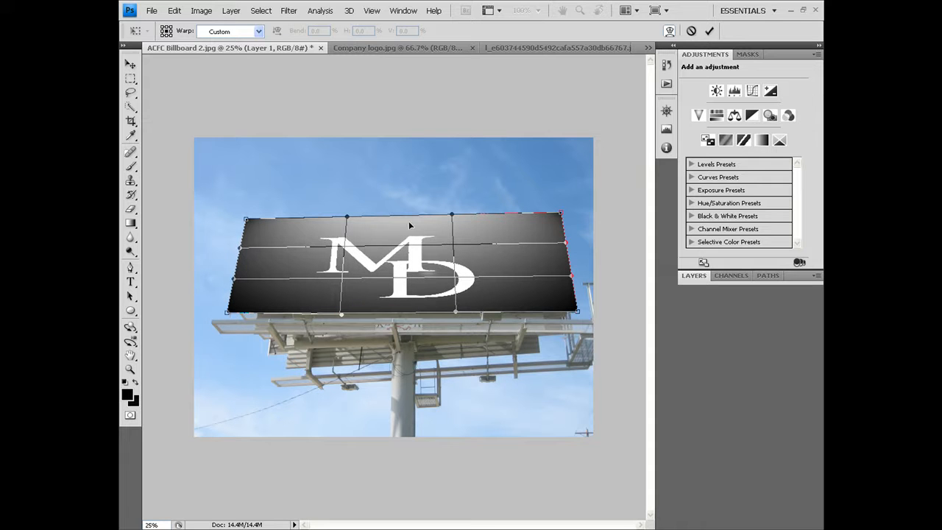
mouse_move(440, 266)
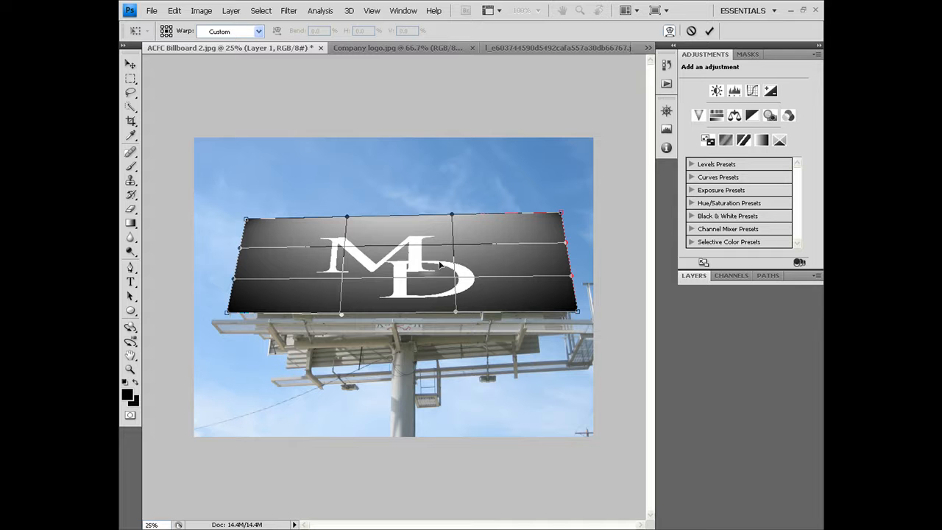
mouse_move(292, 282)
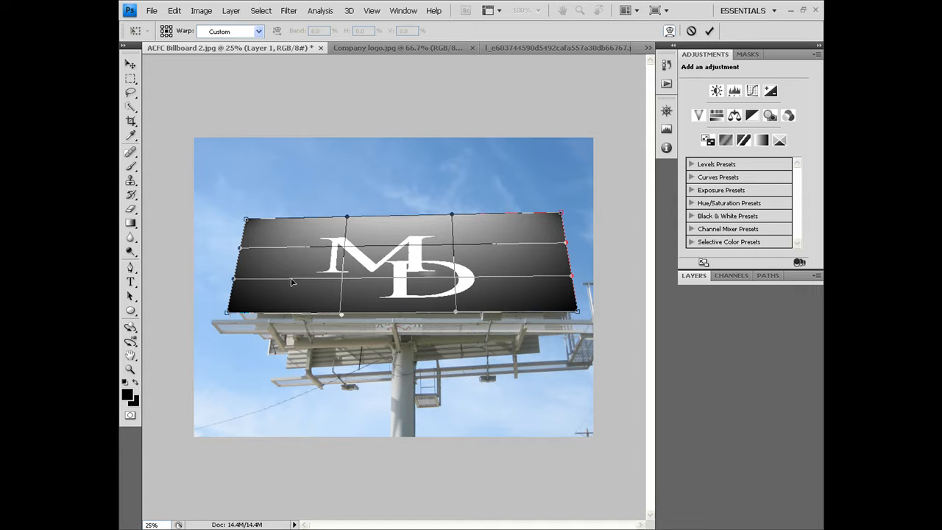
mouse_move(317, 353)
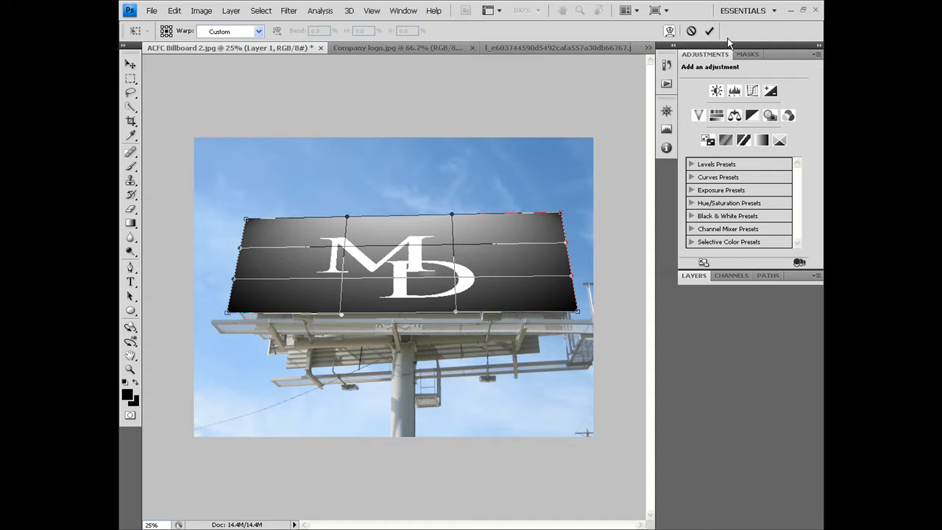
Commit the warp with the options-bar checkmark, fixing the logo onto the sign
left_click(708, 31)
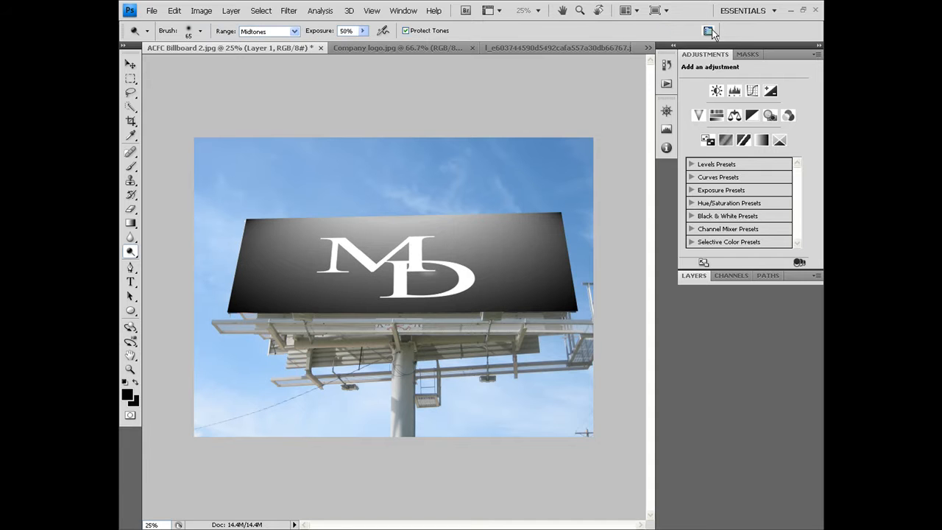